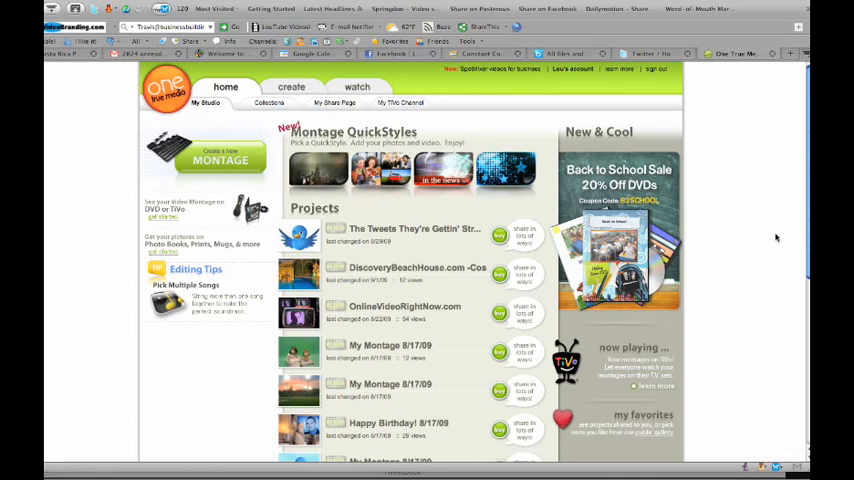
mouse_move(778, 238)
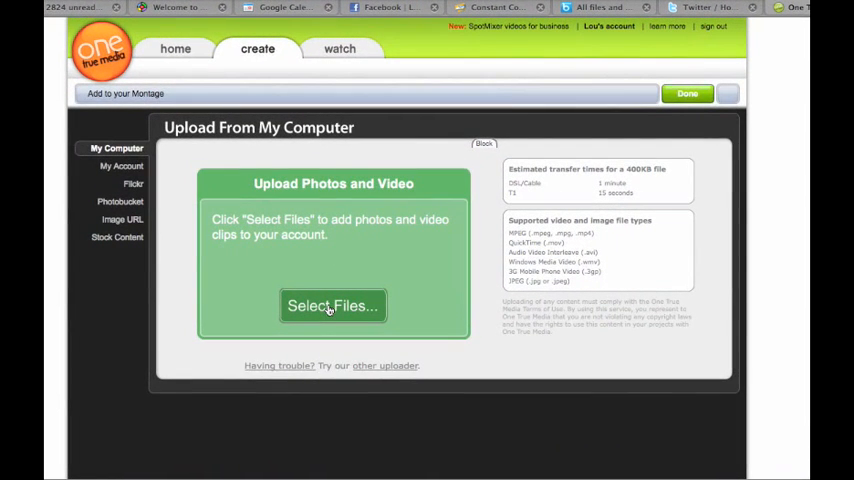
Select the montage photos from the computer folder and upload them to the project.
click(332, 304)
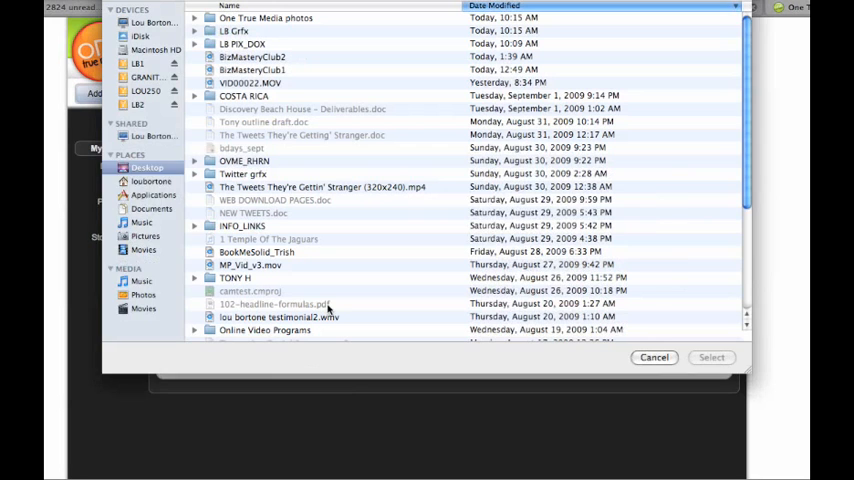
click(196, 18)
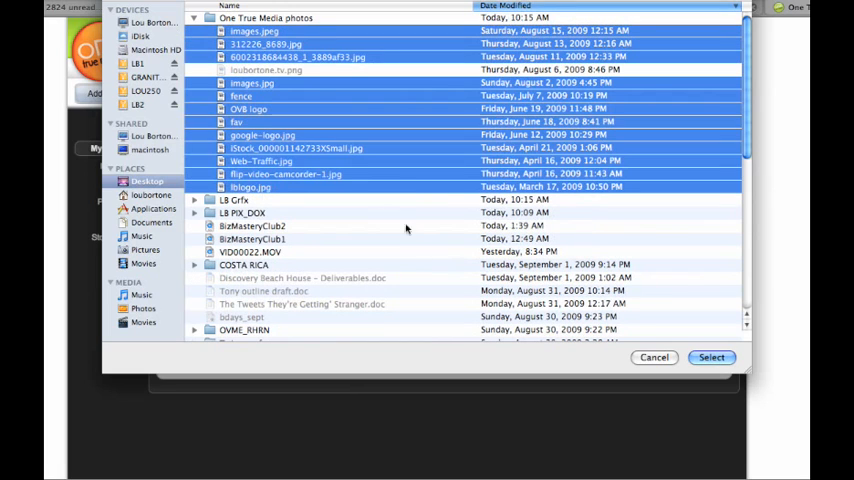
click(712, 356)
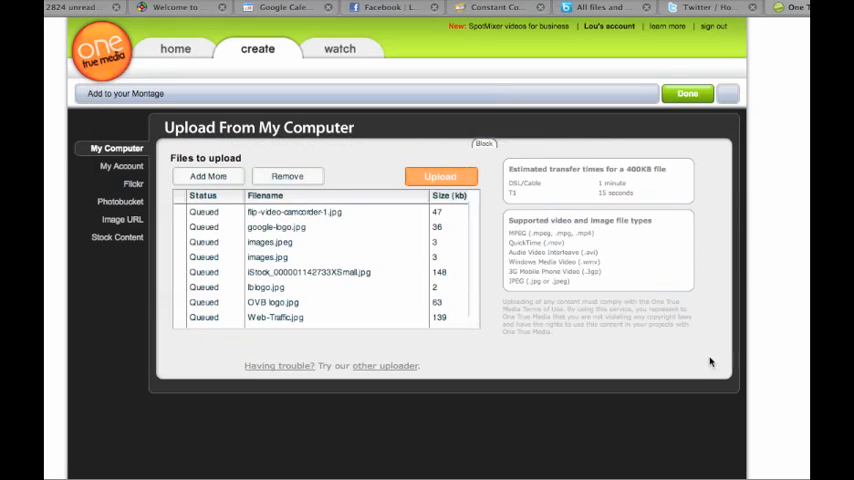
click(310, 272)
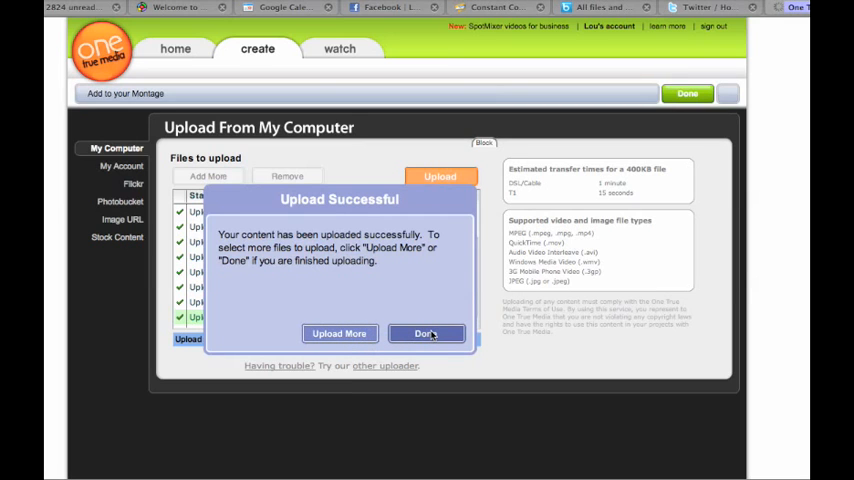
Close the Upload Successful dialog and go to the montage's Project Home page.
click(426, 332)
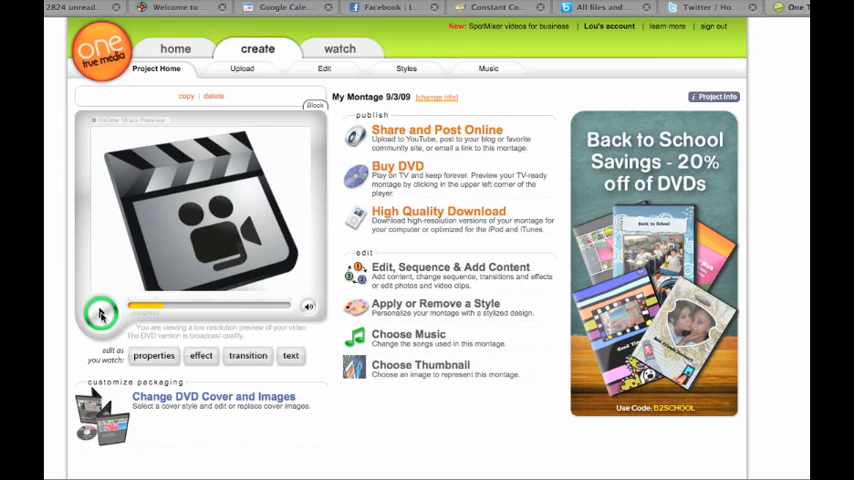
click(100, 312)
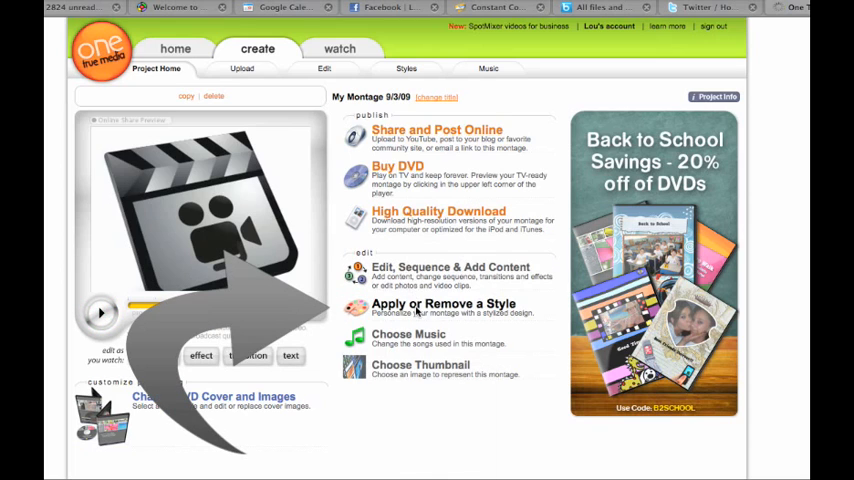
Browse the Styles gallery and bring up the Celebration style preview.
click(444, 304)
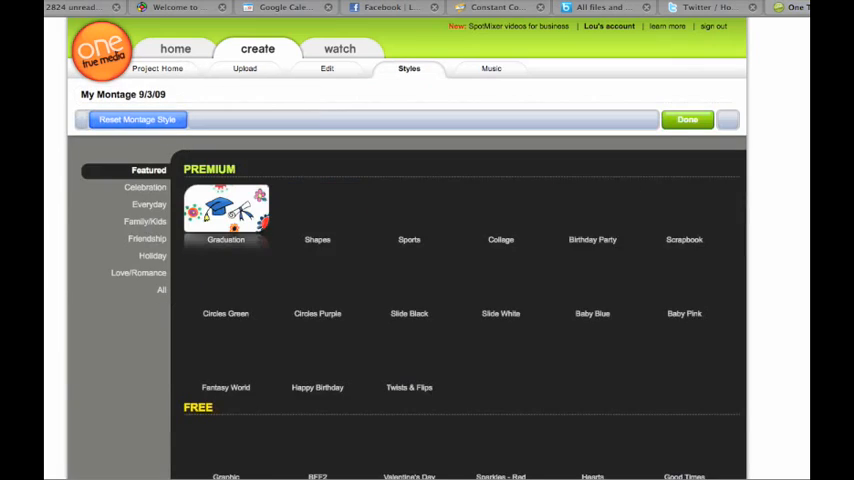
scroll(down, 3)
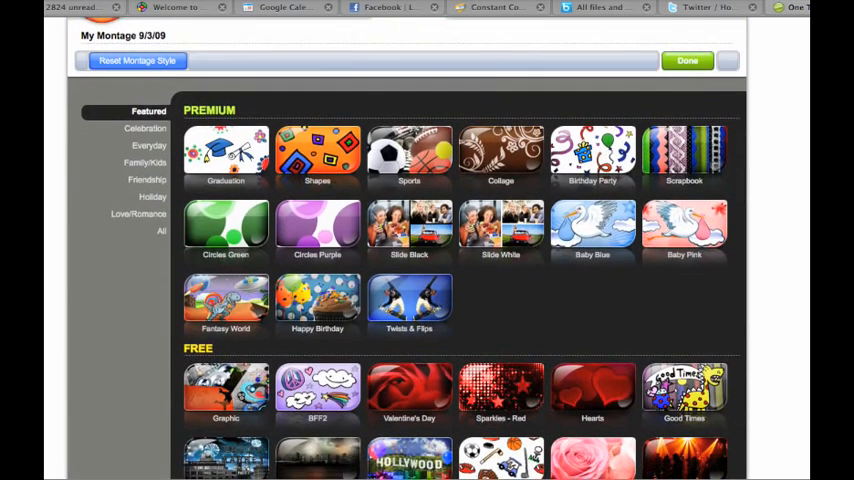
scroll(down, 3)
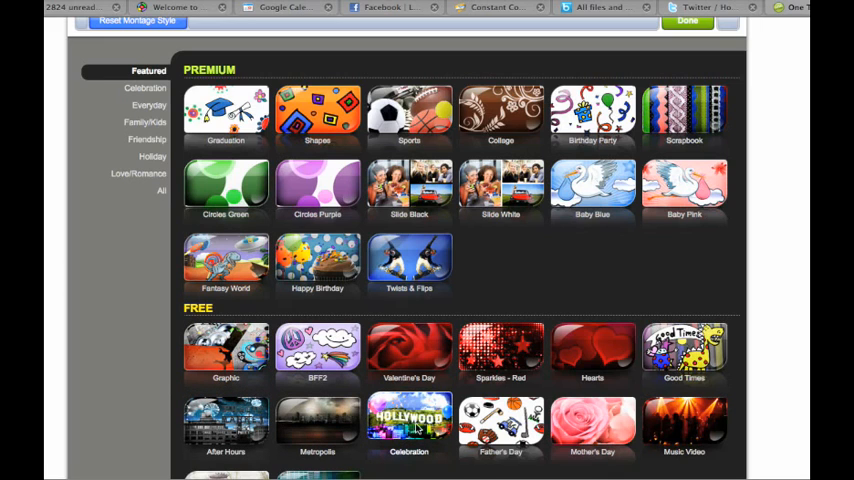
click(408, 420)
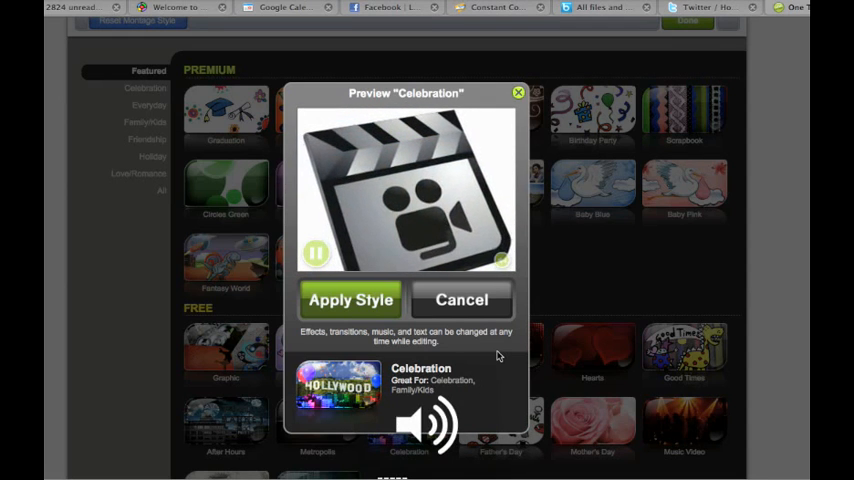
Play and pause the Celebration preview, then cancel it without applying the style.
click(316, 252)
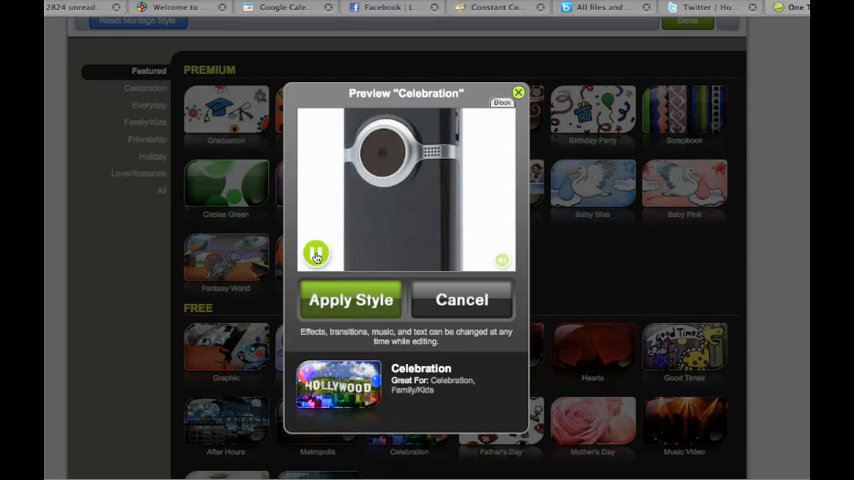
click(316, 252)
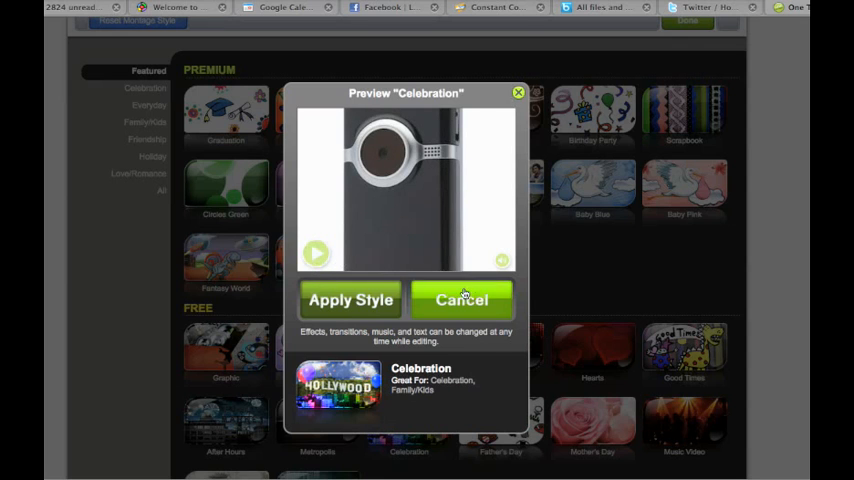
click(462, 300)
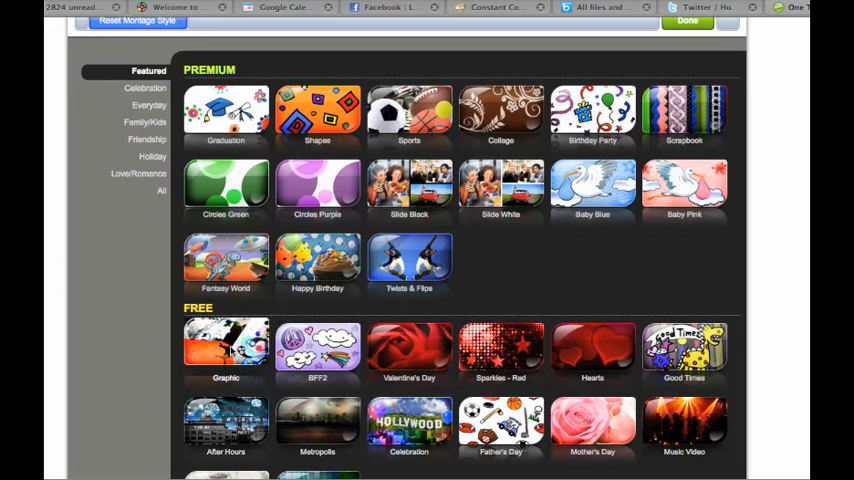
click(226, 352)
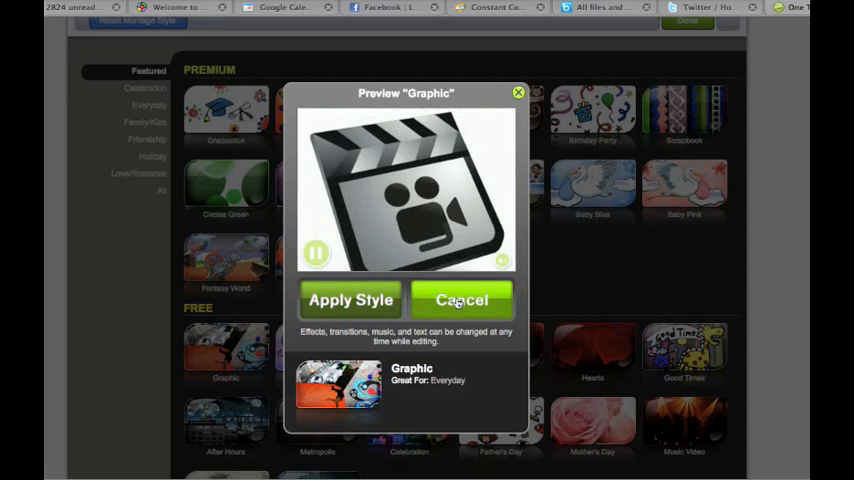
click(462, 300)
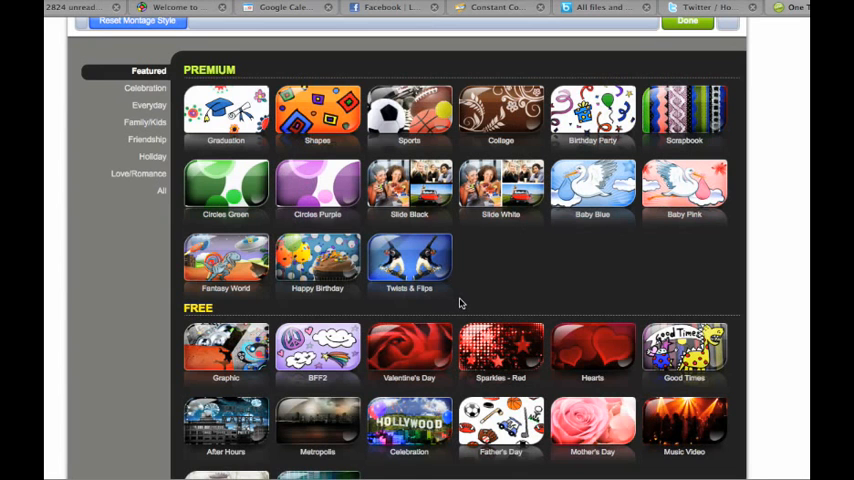
click(224, 110)
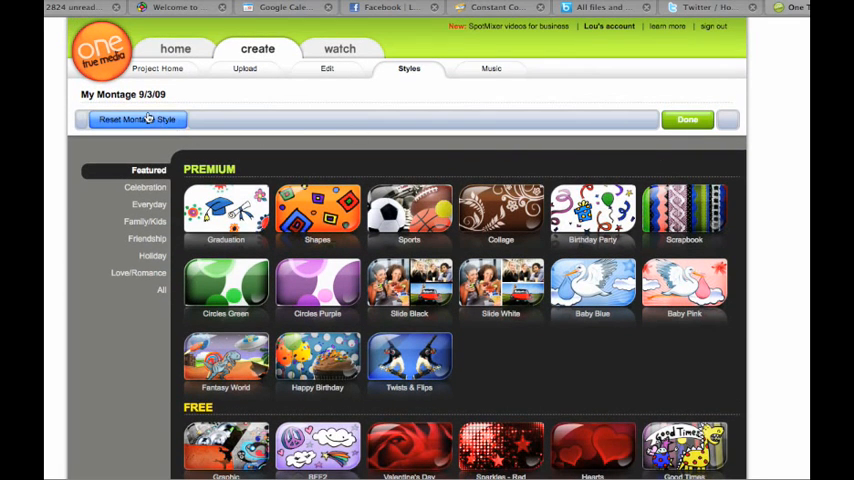
mouse_move(158, 68)
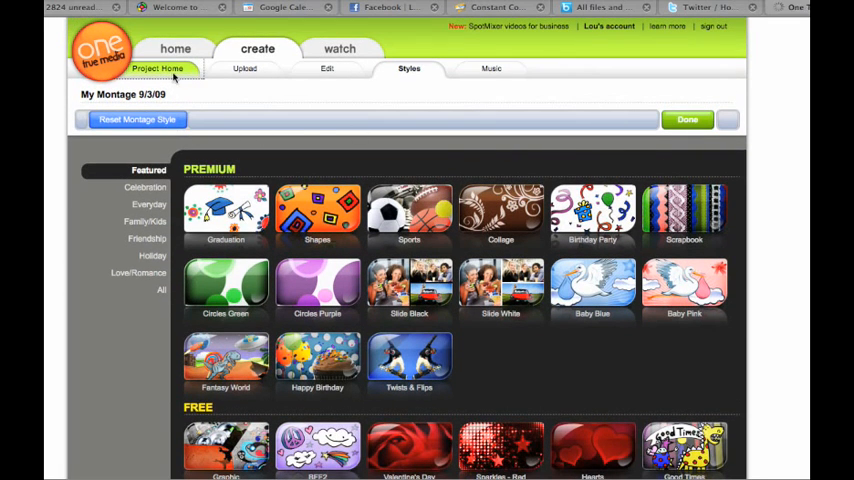
Switch from the Styles page to the Edit page listing the 13 uploaded clips.
click(156, 68)
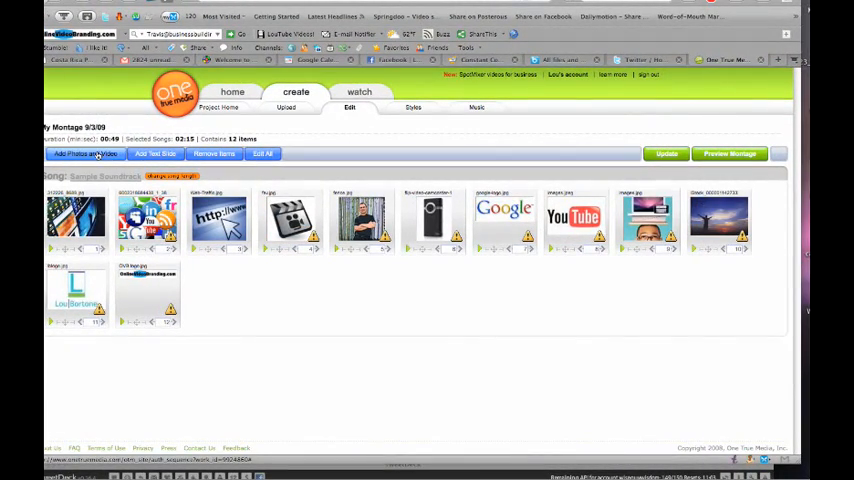
Add a text slide reading 'My cool movie' and save it at the start of the montage.
click(156, 152)
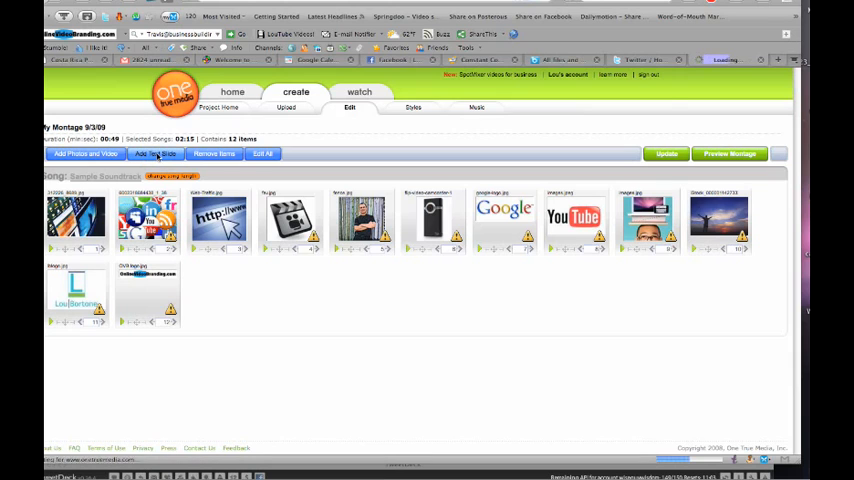
click(156, 152)
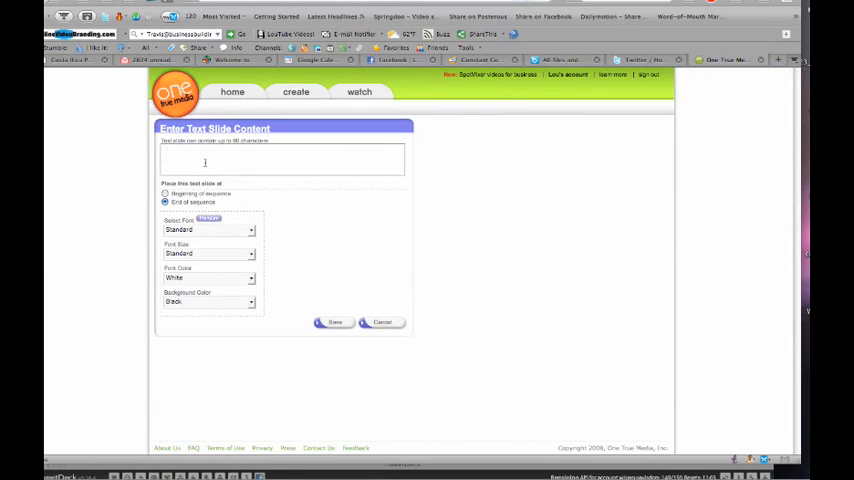
text(My cool movie)
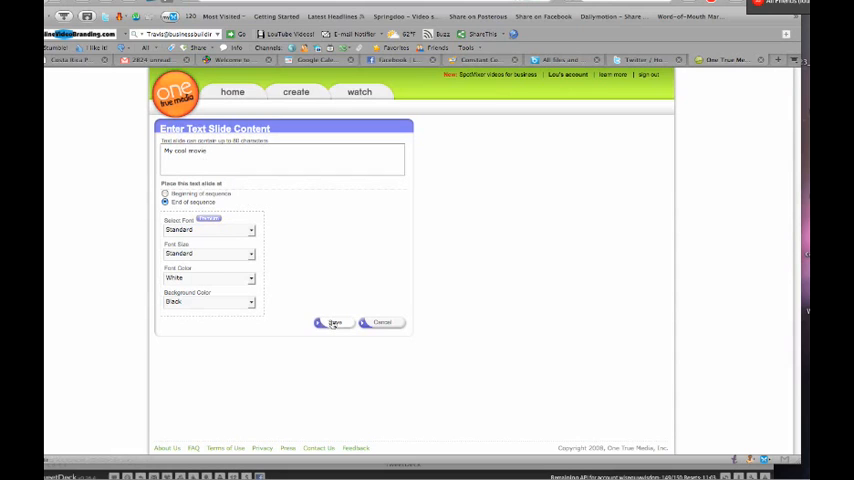
click(334, 322)
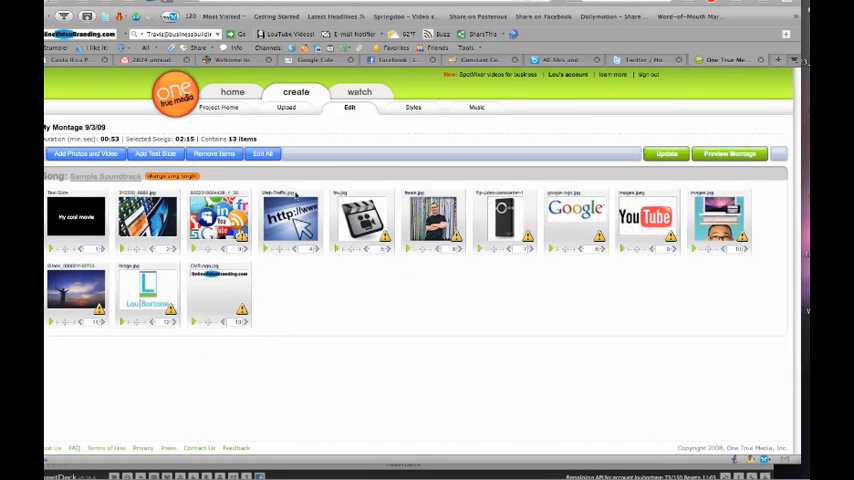
mouse_move(280, 272)
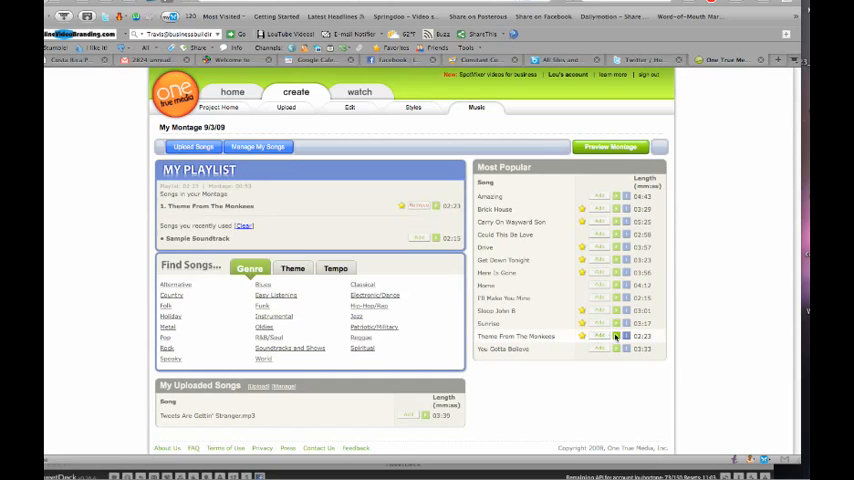
Go from the Music page to the project page showing the 'My cool movie' title slide.
click(616, 336)
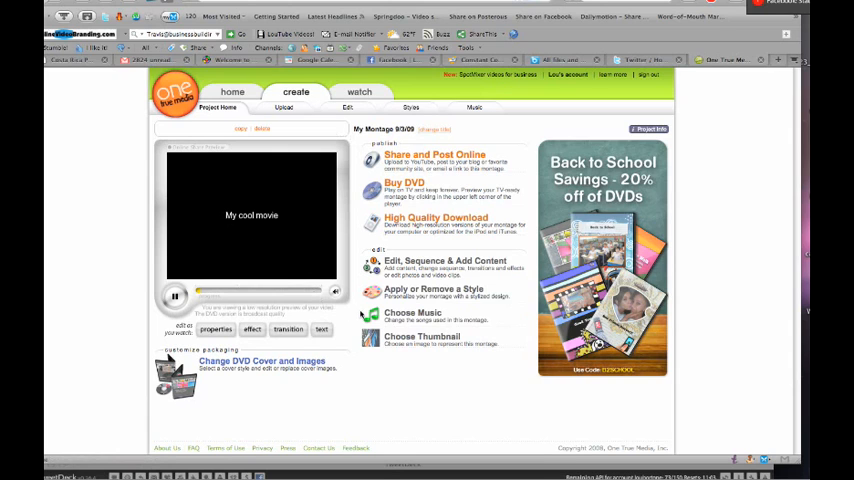
Browse the style gallery again and return to the project page via Done.
click(174, 296)
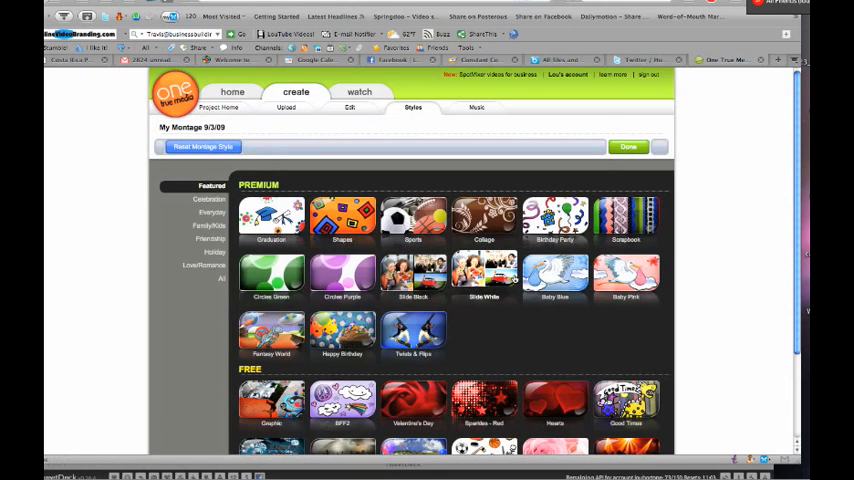
scroll(down, 3)
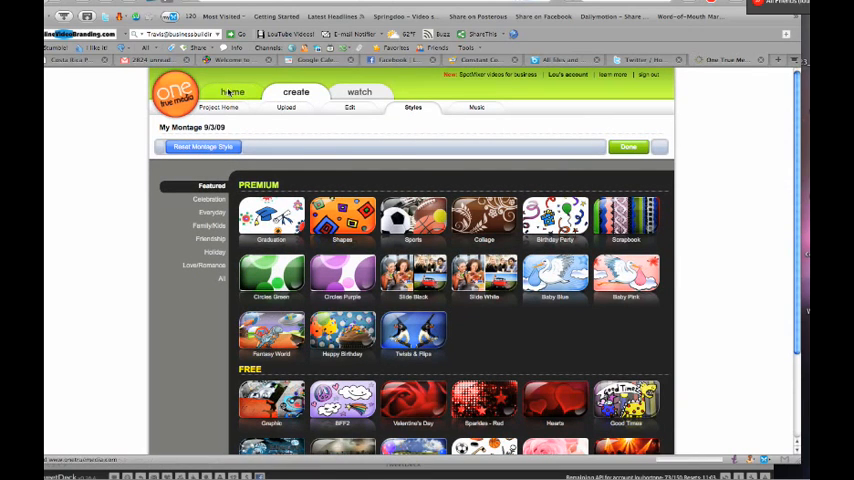
click(232, 92)
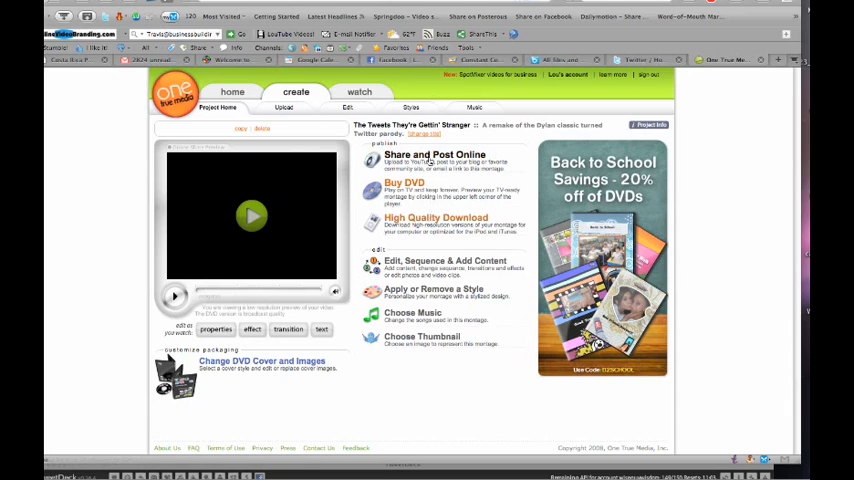
Go to Share and Post Online and bring up Grab Links and Codes with its player styles.
click(432, 156)
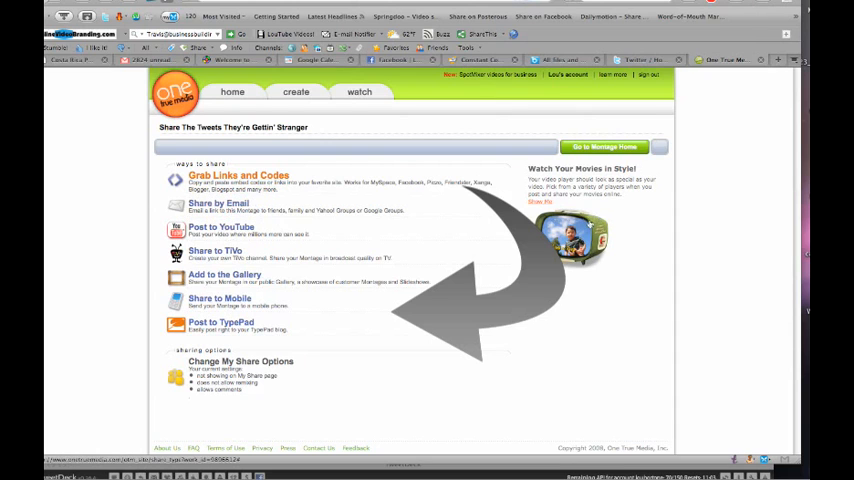
click(296, 92)
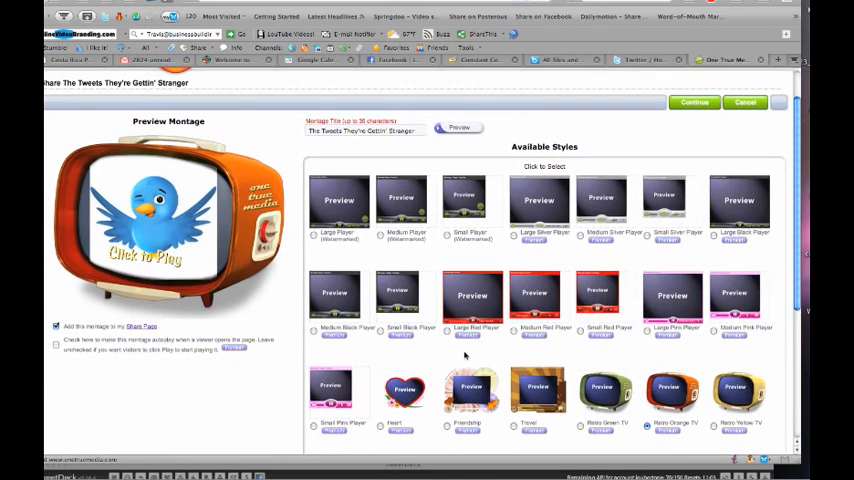
Leave the player styles and return to My Studio listing all projects.
scroll(down, 3)
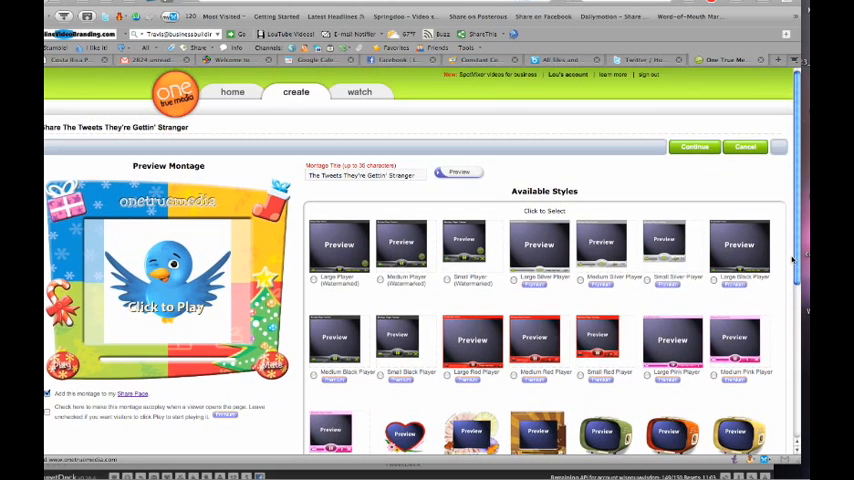
mouse_move(380, 114)
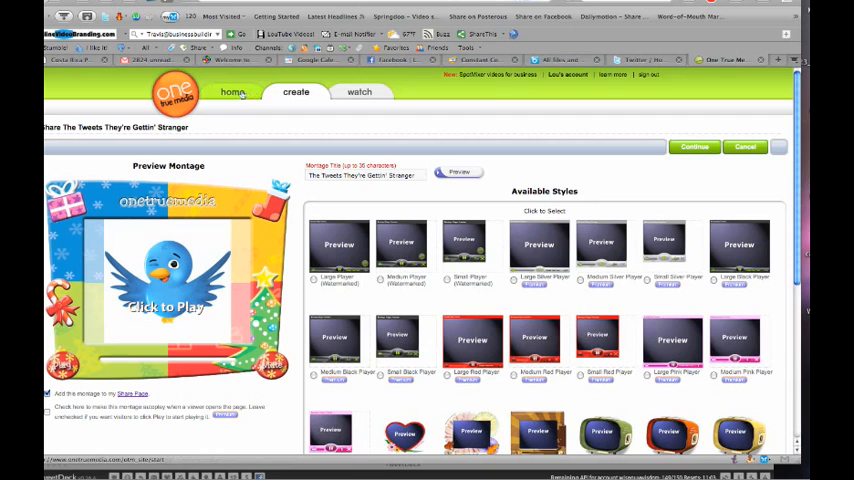
click(232, 92)
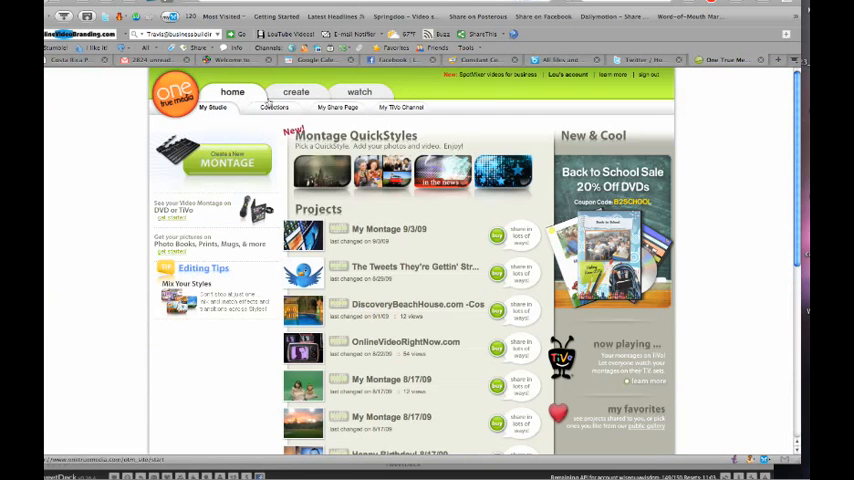
mouse_move(466, 136)
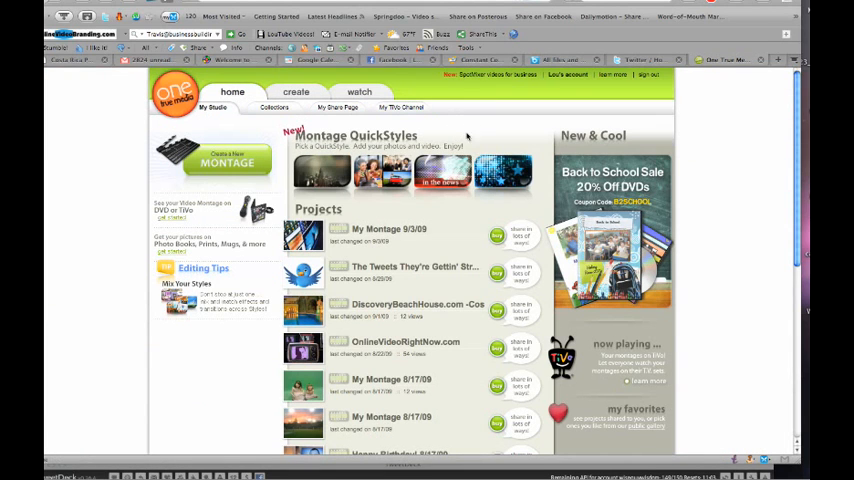